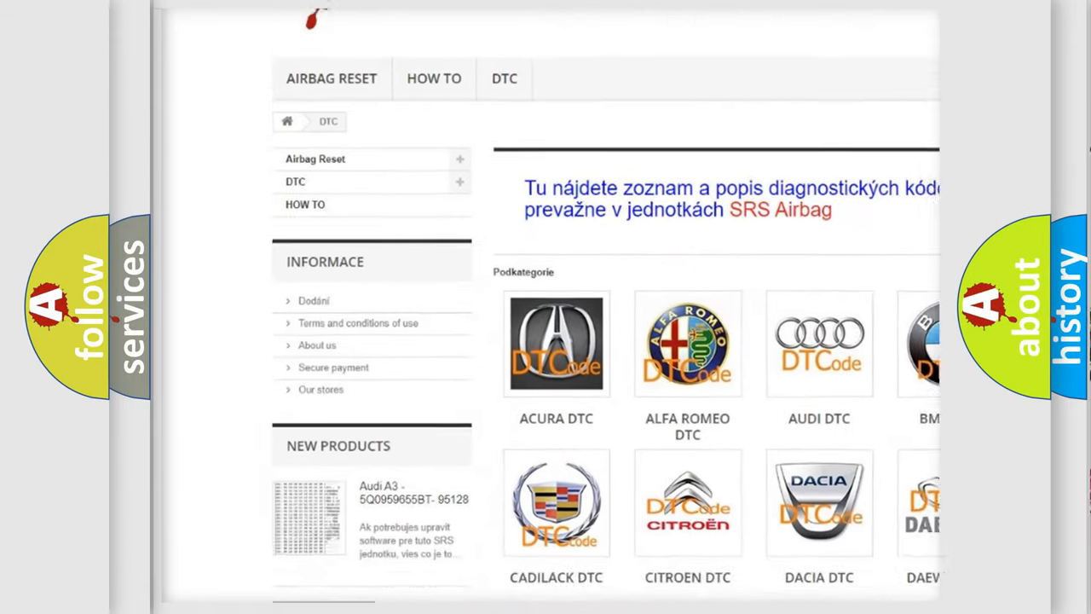
pyautogui.scroll(-3)
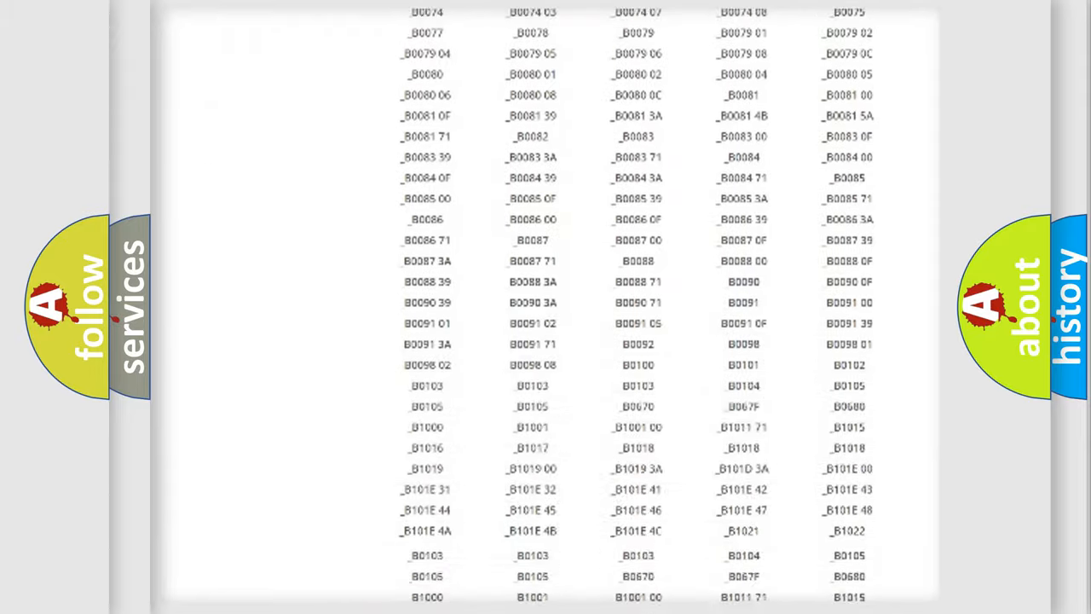
pyautogui.scroll(-3)
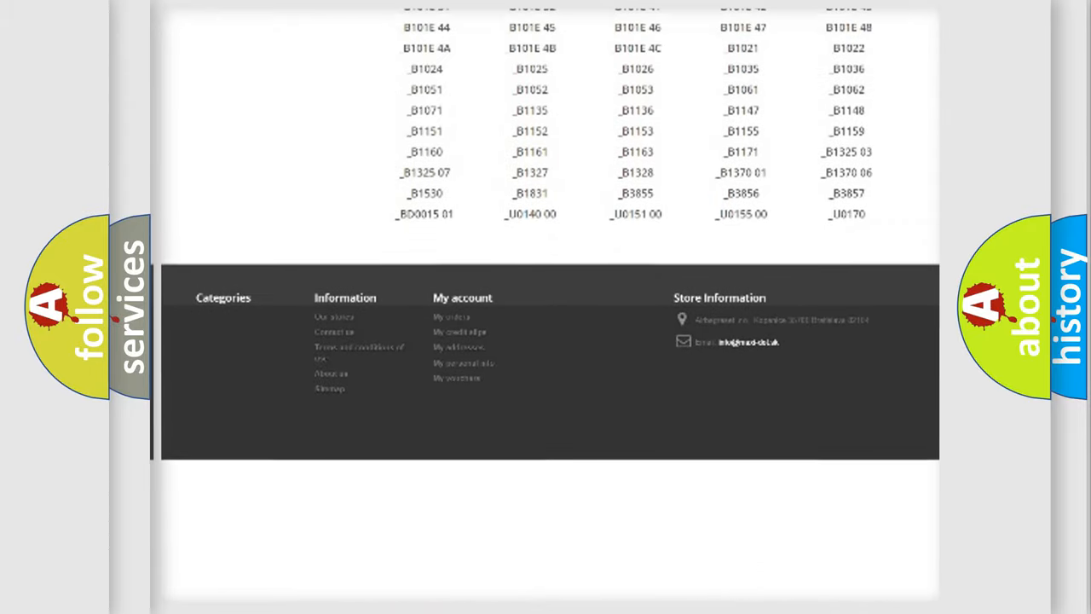
pyautogui.scroll(3)
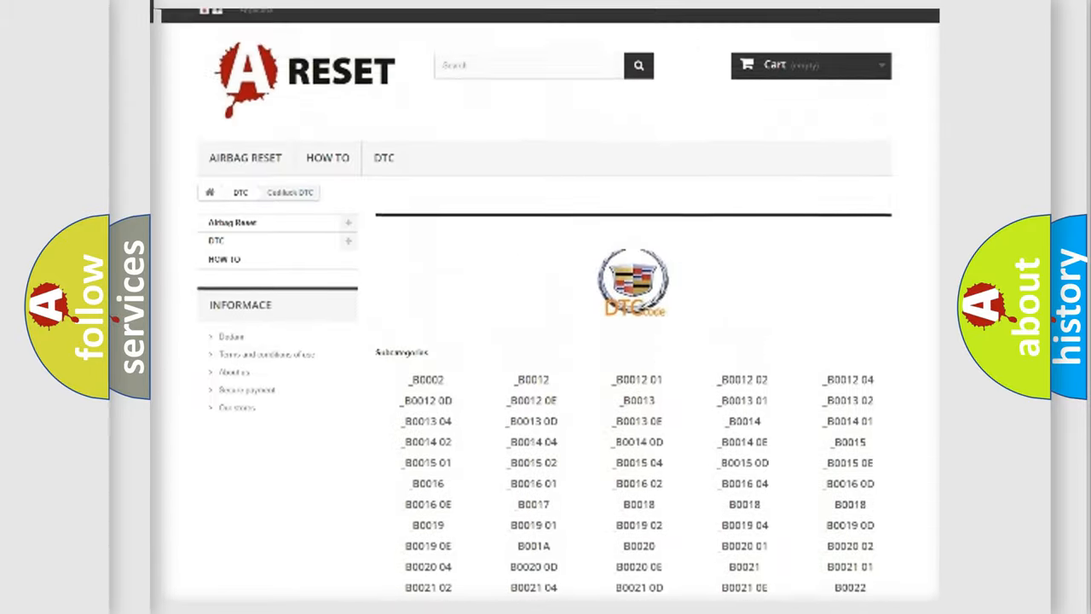